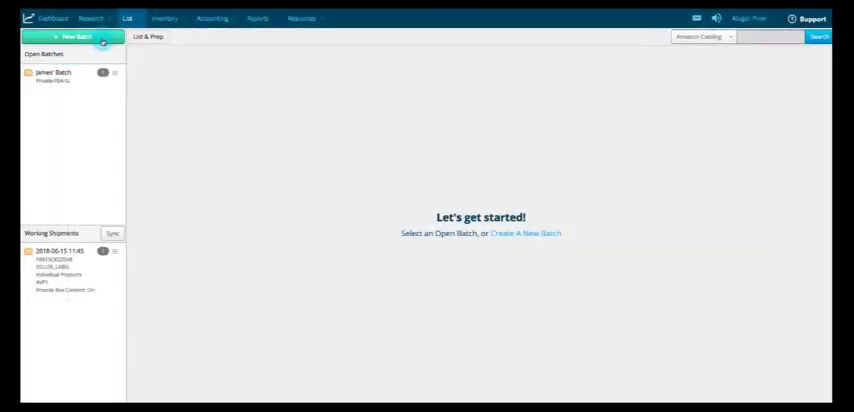
- Start a new batch
{"action": "left_click", "coordinate": [69, 37]}
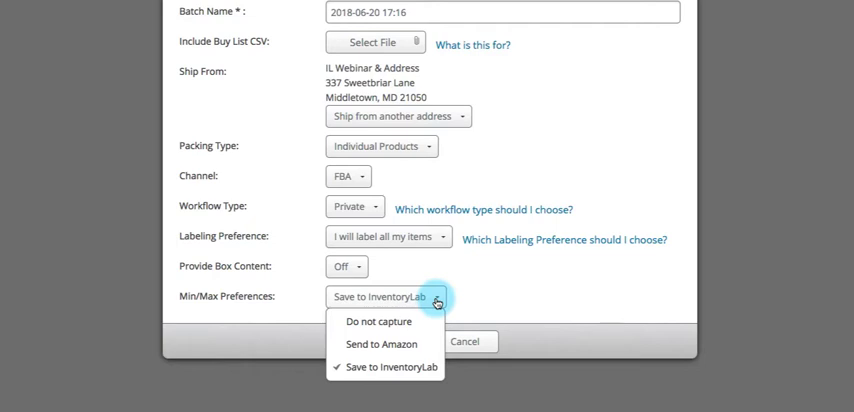
{"action": "mouse_move", "coordinate": [382, 344]}
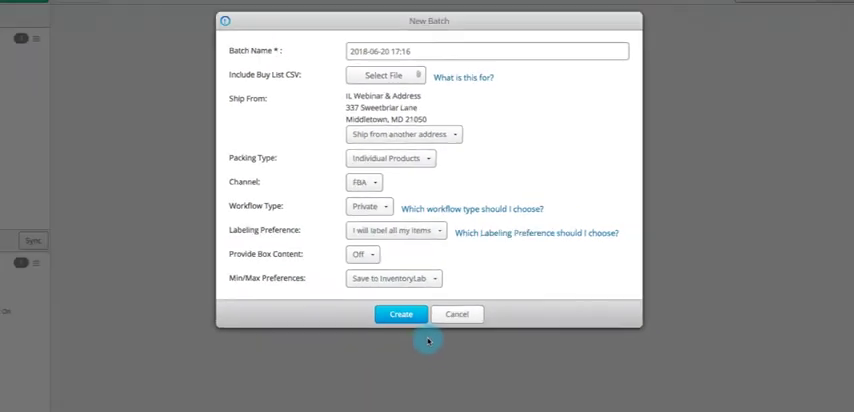
- Create the batch and enter min price 24.96 and max price 33.99 for the alarm clock
{"action": "left_click", "coordinate": [400, 314]}
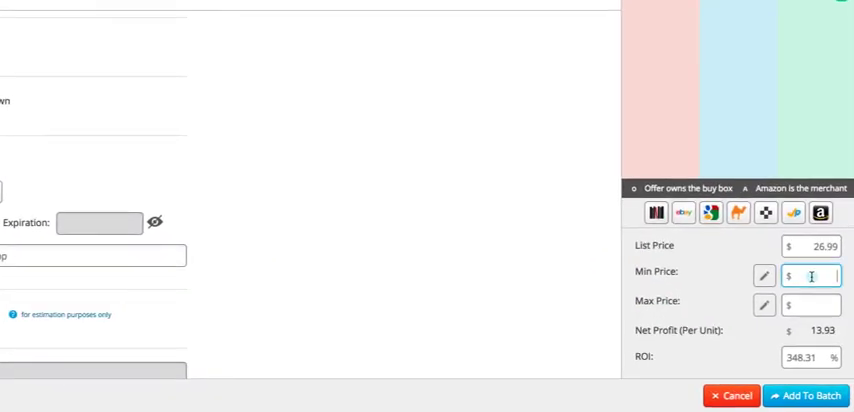
{"action": "type", "text": "24.96"}
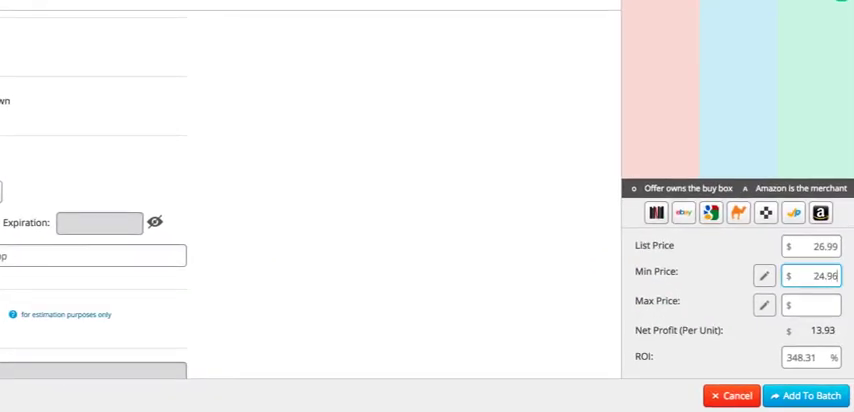
{"action": "type", "text": "33.99"}
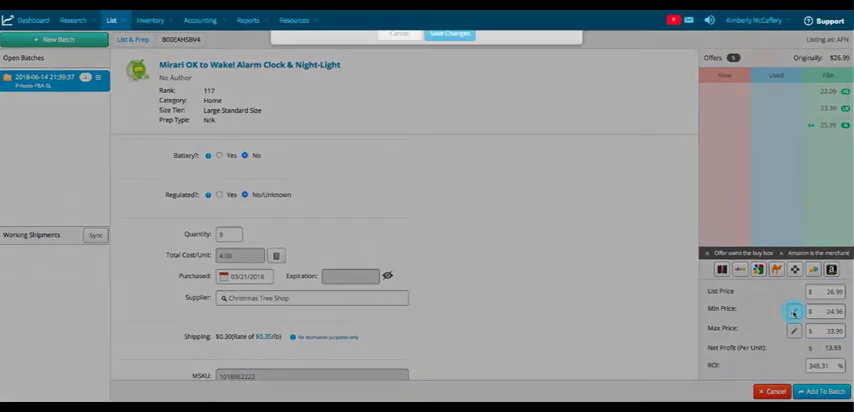
- Set and save min/max price rules from the Min Price pencil icon
{"action": "left_click", "coordinate": [793, 311]}
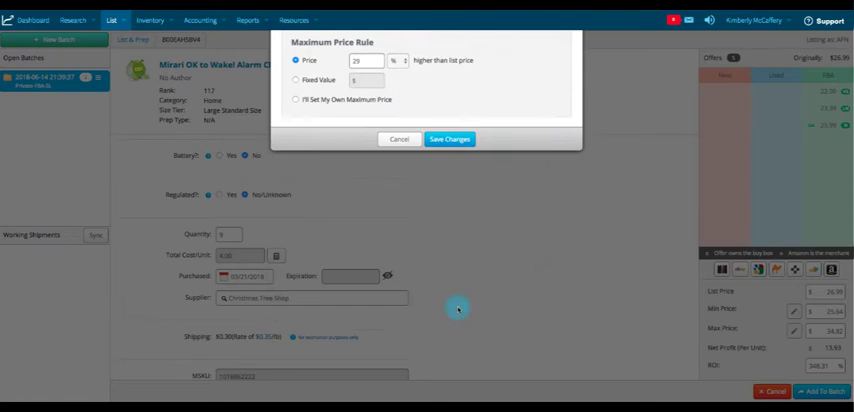
{"action": "left_click", "coordinate": [448, 138]}
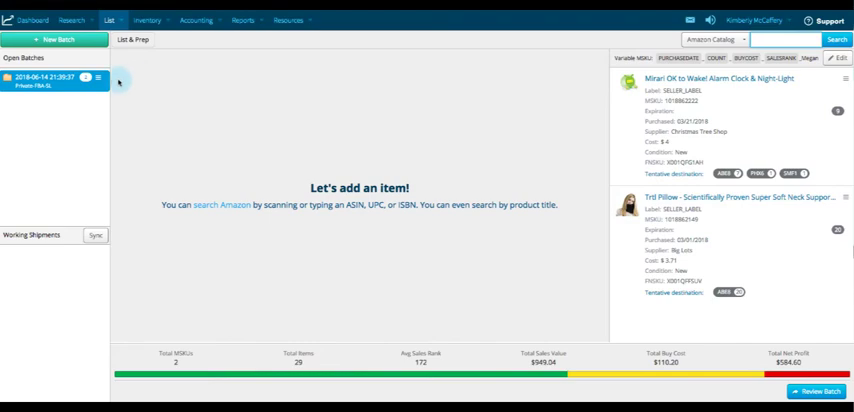
- Edit the open batch's settings and show the Min/Max Preferences options
{"action": "left_click", "coordinate": [97, 79]}
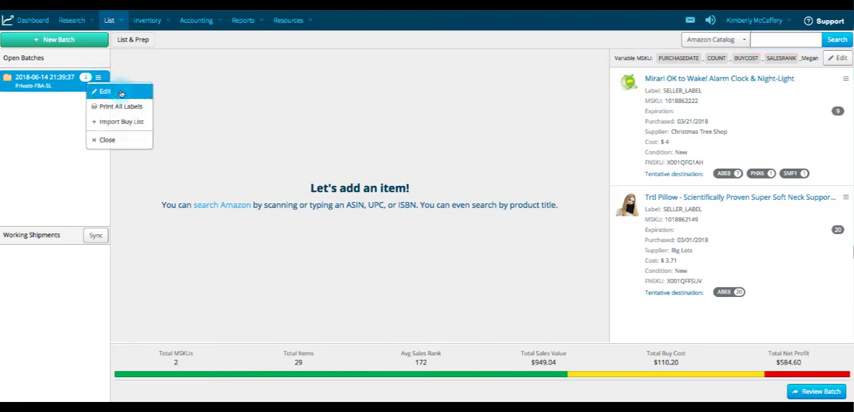
{"action": "left_click", "coordinate": [105, 91]}
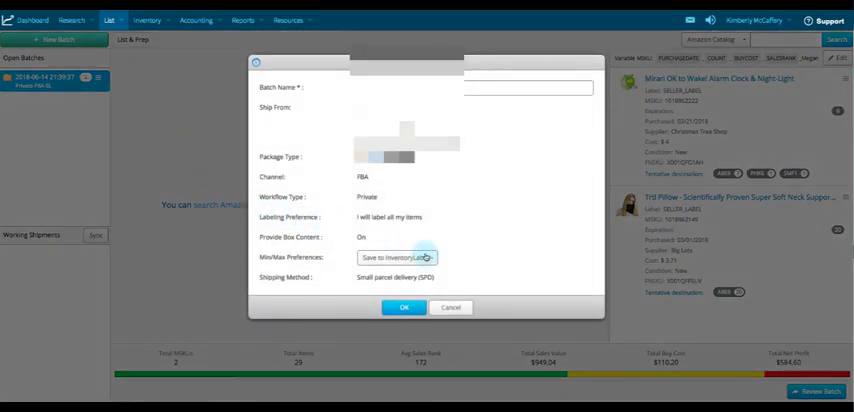
{"action": "left_click", "coordinate": [404, 258]}
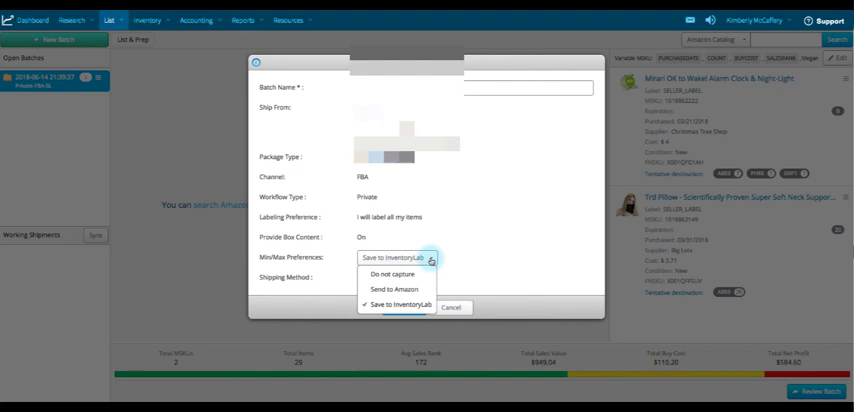